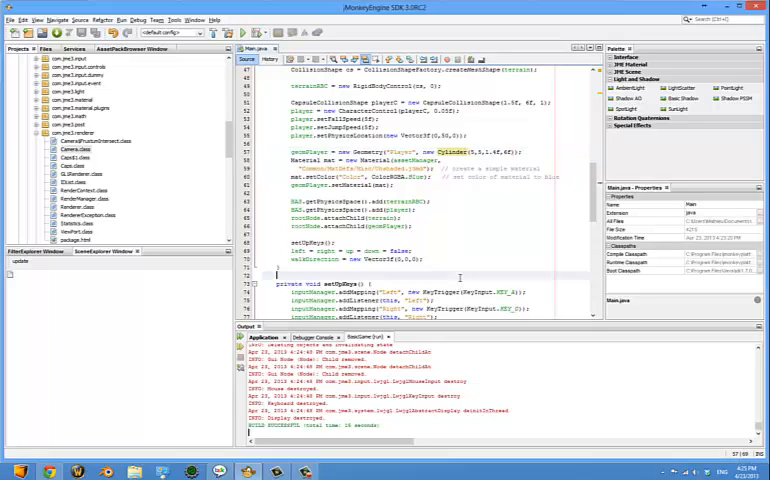
Step: Review simpleUpdate and onAction, then place the cursor after the walkDirection initialisation
{"action": "scroll", "scroll_direction": "down", "scroll_amount": 3}
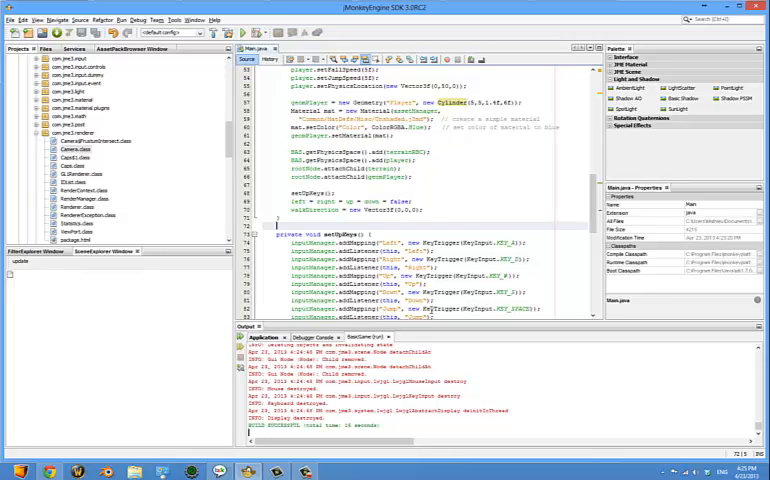
{"action": "scroll", "scroll_direction": "down", "scroll_amount": 3}
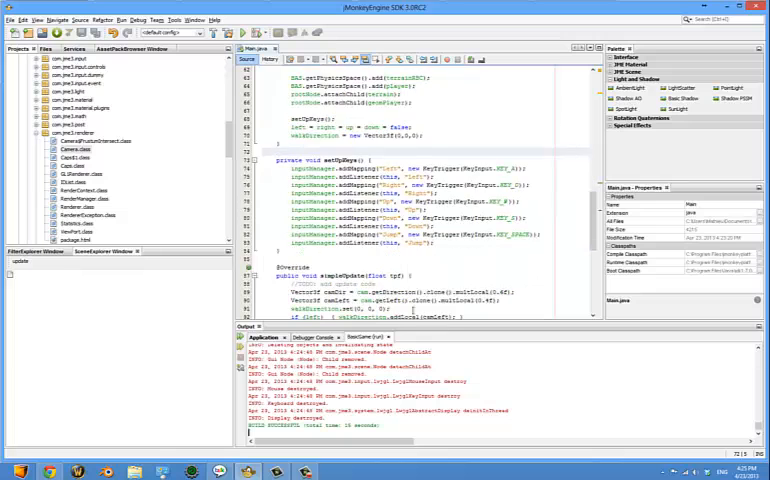
{"action": "scroll", "scroll_direction": "down", "scroll_amount": 3}
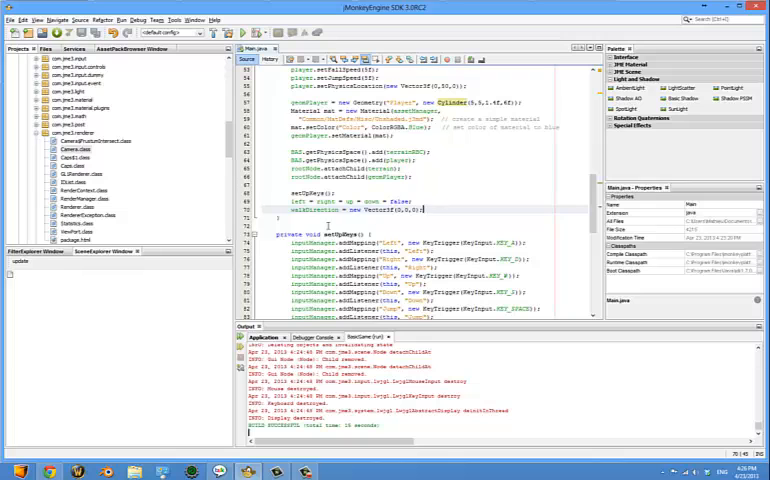
{"action": "scroll", "scroll_direction": "down", "scroll_amount": 3}
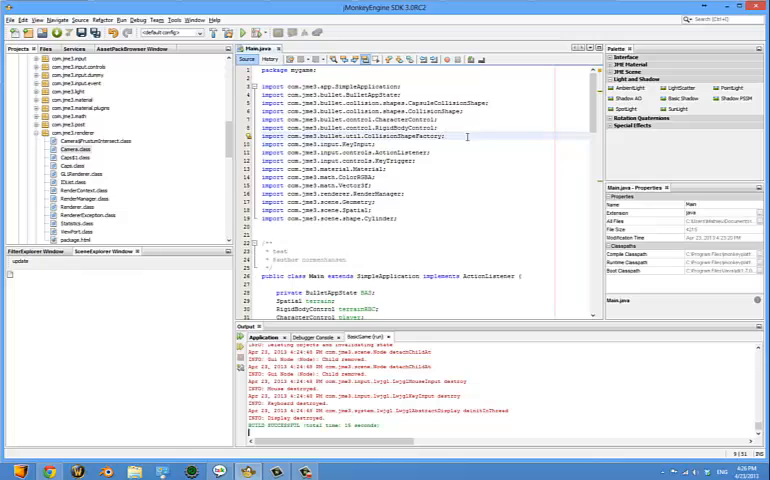
{"action": "scroll", "scroll_direction": "down", "scroll_amount": 3}
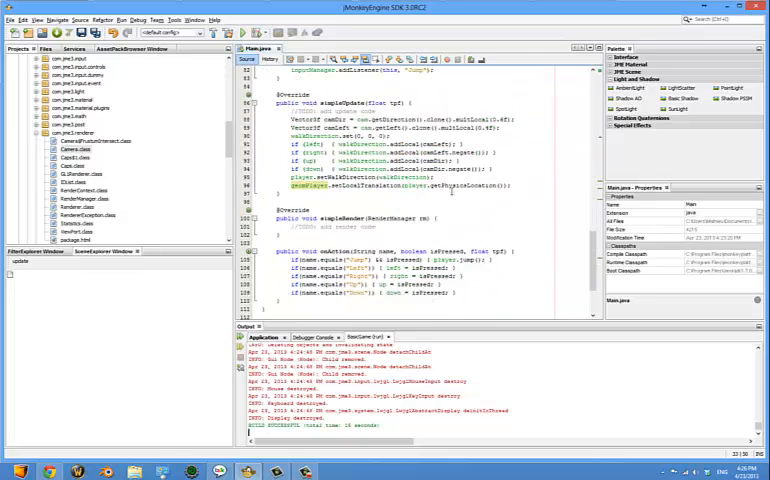
{"action": "scroll", "scroll_direction": "up", "scroll_amount": 3}
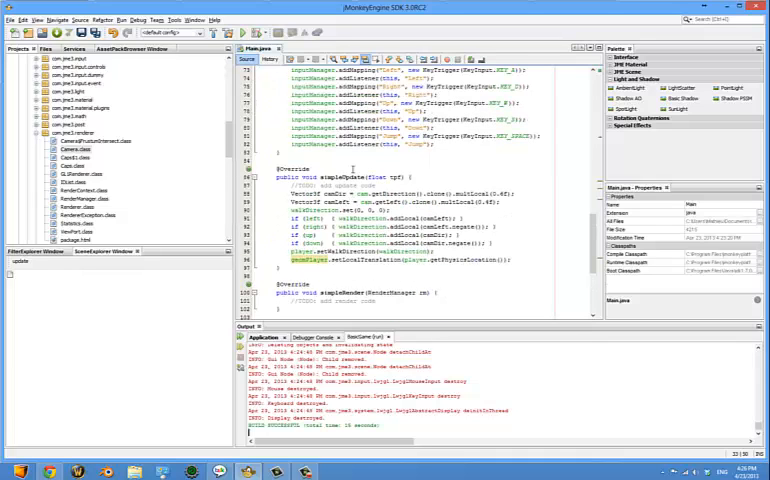
{"action": "double_click", "coordinate": [340, 177]}
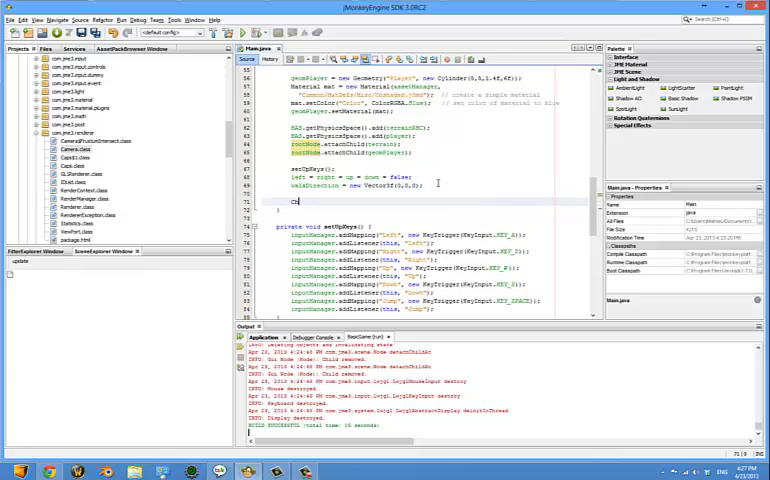
Step: Type the 'ChaseCamera chaseCam' declaration with a 'this' argument, importing com.jme3.input.ChaseCamera
{"action": "type", "text": "ChaseCam"}
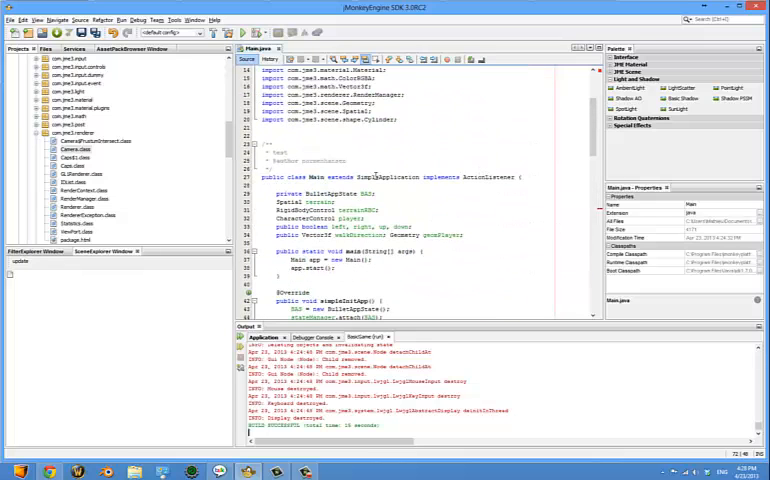
{"action": "scroll", "scroll_direction": "down", "scroll_amount": 3}
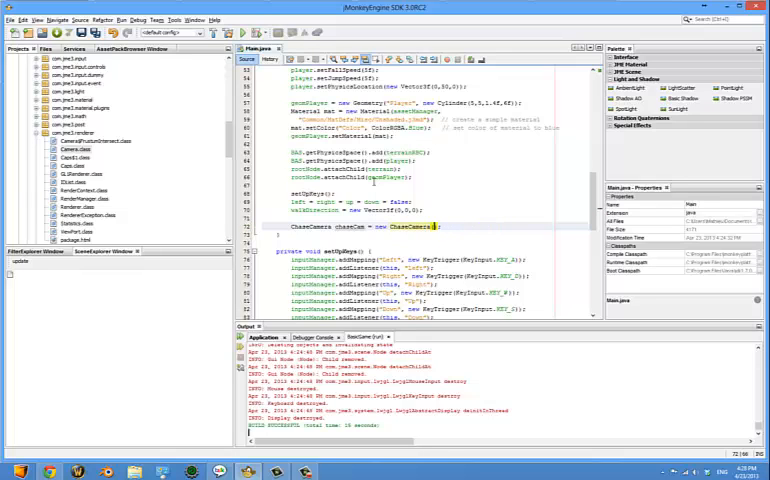
{"action": "type", "text": "this"}
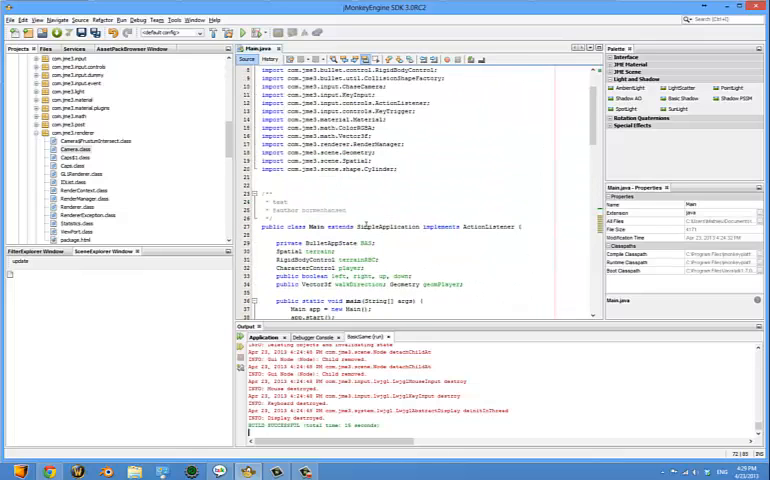
Step: Select the leftover 'this' argument in the chaseCam constructor for replacement
{"action": "scroll", "scroll_direction": "down", "scroll_amount": 3}
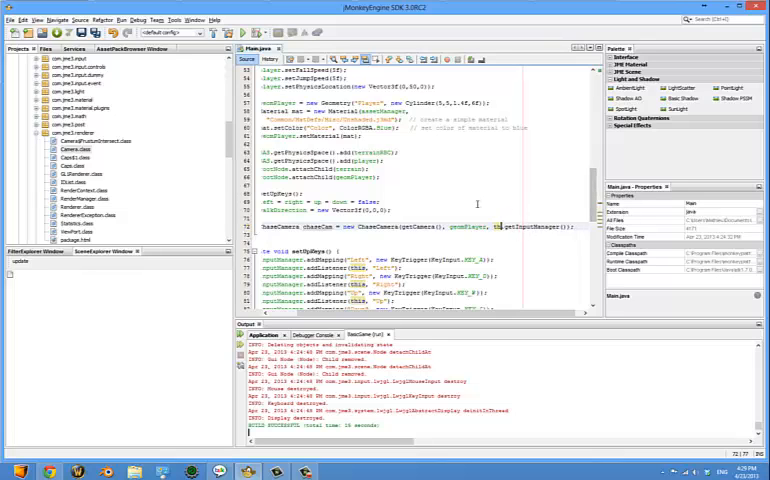
{"action": "double_click", "coordinate": [535, 226]}
{"action": "type", "text": "chaseCam.setSmoothMotion(true);"}
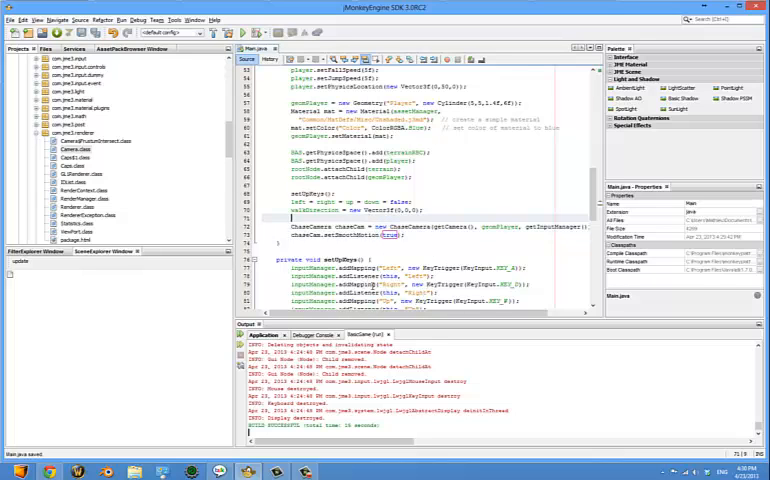
Step: Scroll down to the ChaseCamera declaration to add flyCam.setEnabled(false) above it
{"action": "scroll", "scroll_direction": "down", "scroll_amount": 3}
{"action": "type", "text": "flyCam.setEnabled(false);"}
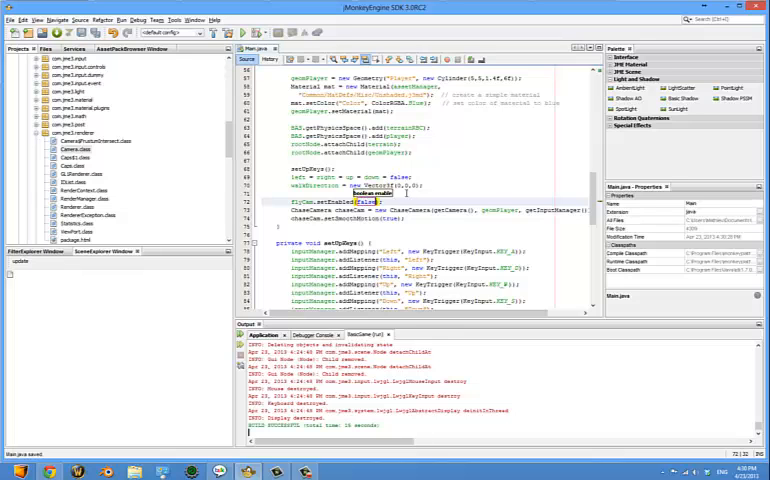
{"action": "scroll", "scroll_direction": "down", "scroll_amount": 3}
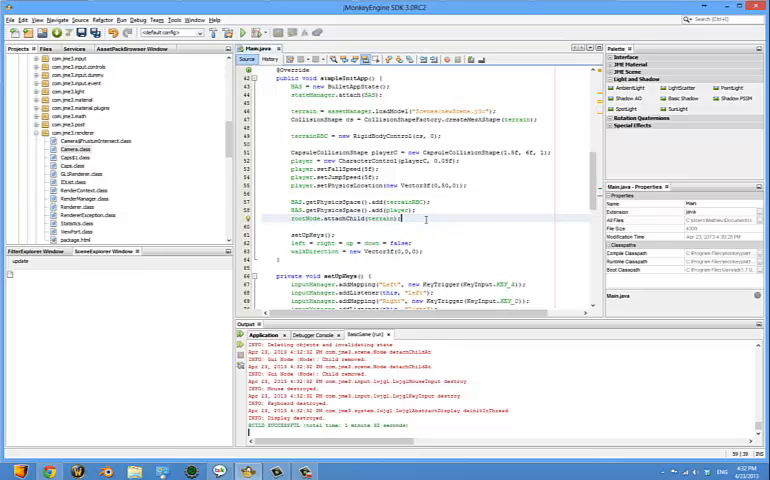
{"action": "scroll", "scroll_direction": "down", "scroll_amount": 3}
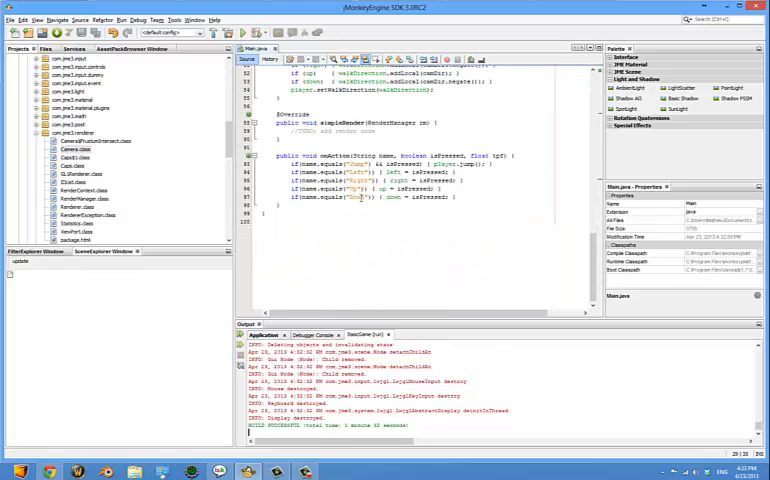
{"action": "scroll", "scroll_direction": "down", "scroll_amount": 3}
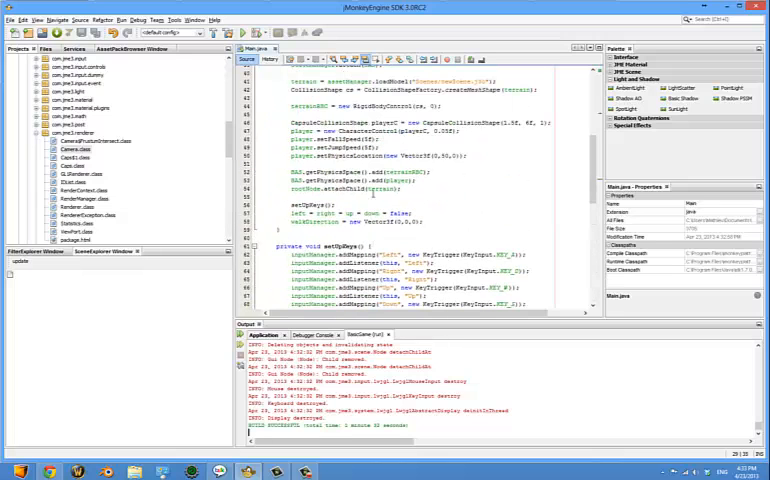
{"action": "scroll", "scroll_direction": "down", "scroll_amount": 3}
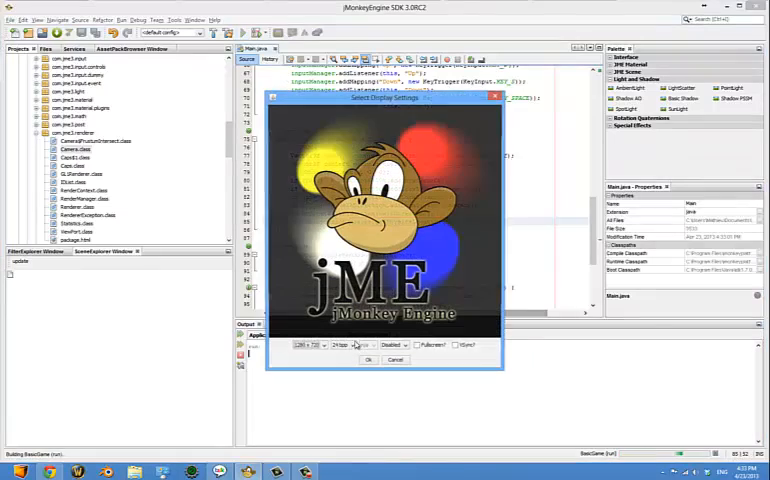
{"action": "left_click", "coordinate": [369, 359]}
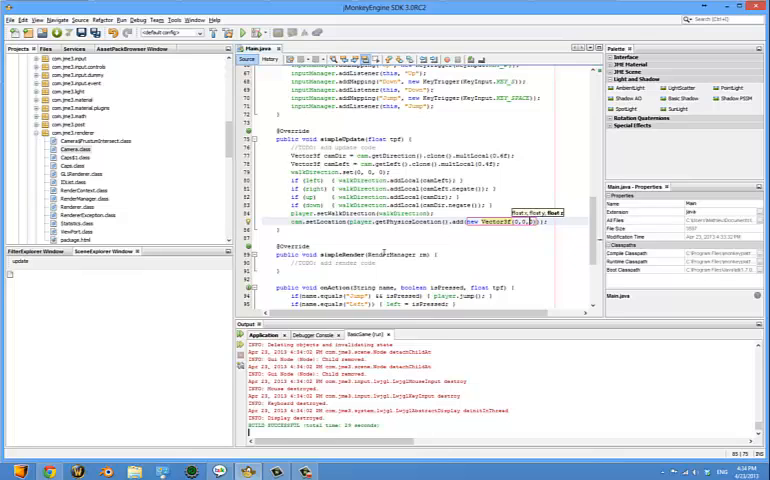
Step: Set the camera offset to Vector3f(0,0,10) and run the game
{"action": "type", "text": "10"}
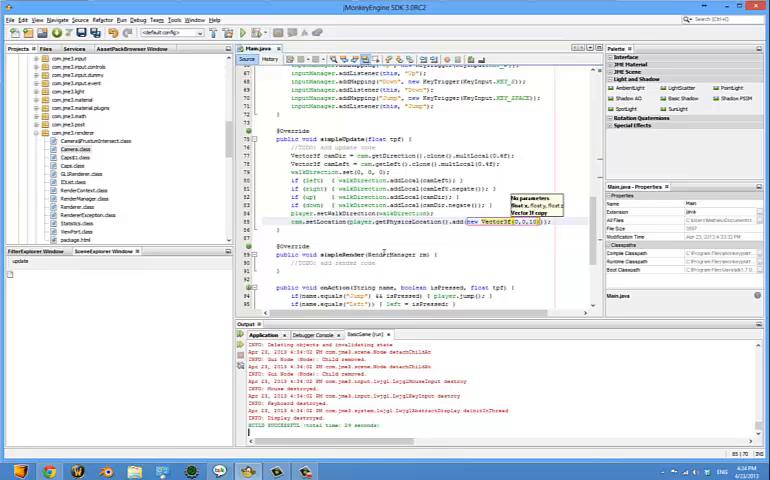
{"action": "left_click", "coordinate": [238, 33]}
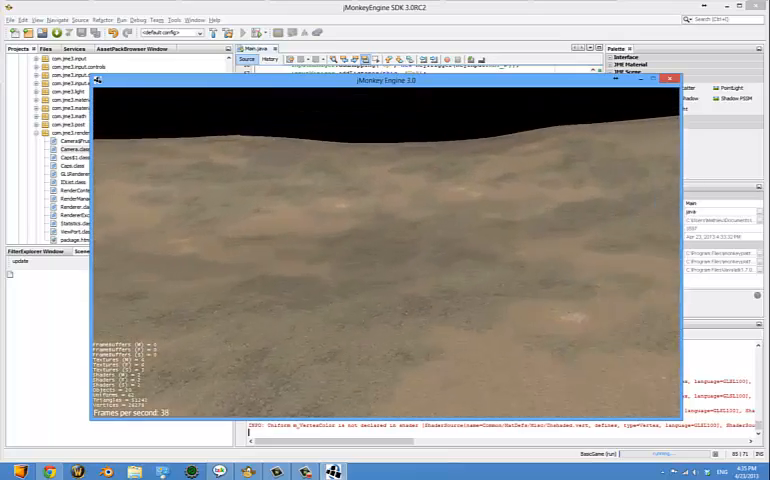
Step: Close the running jMonkey Engine game window
{"action": "left_click", "coordinate": [669, 78]}
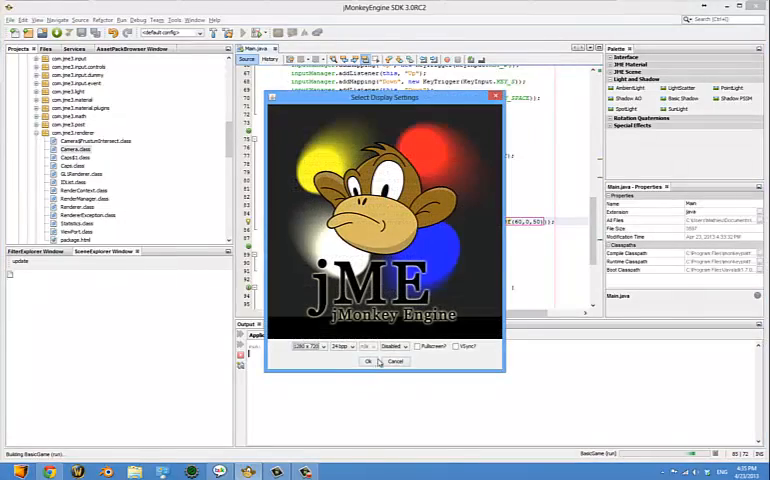
{"action": "left_click", "coordinate": [368, 361]}
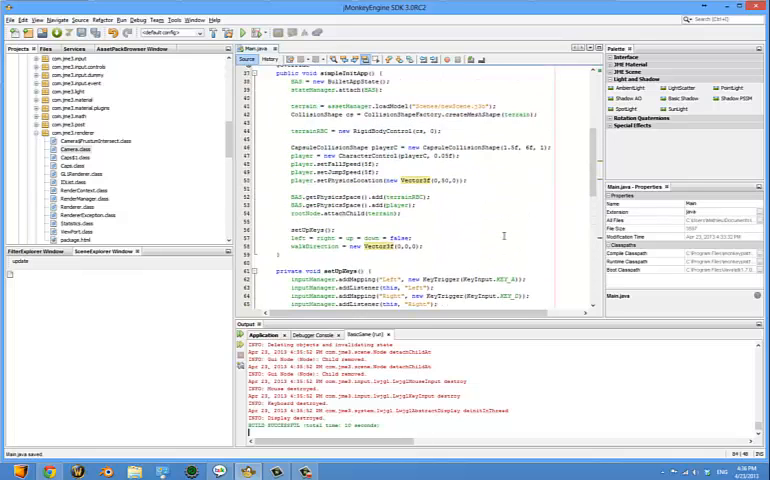
Step: Scroll through simpleInitApp, setUpKeys, simpleUpdate and onAction in Main.java
{"action": "scroll", "scroll_direction": "down", "scroll_amount": 3}
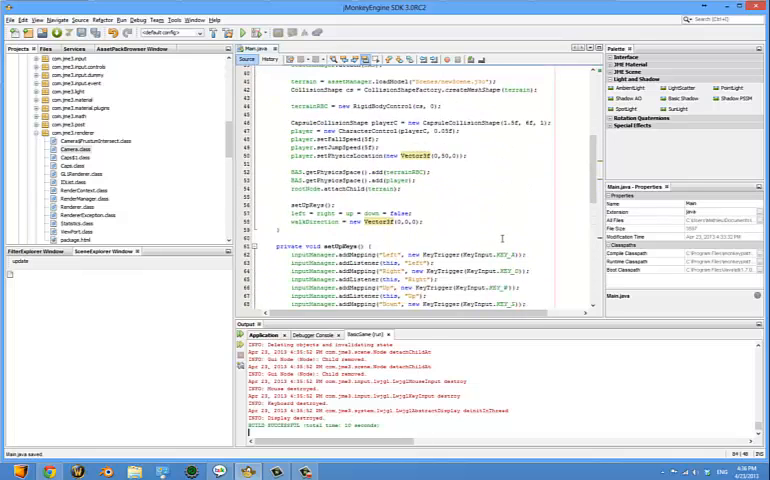
{"action": "scroll", "scroll_direction": "down", "scroll_amount": 3}
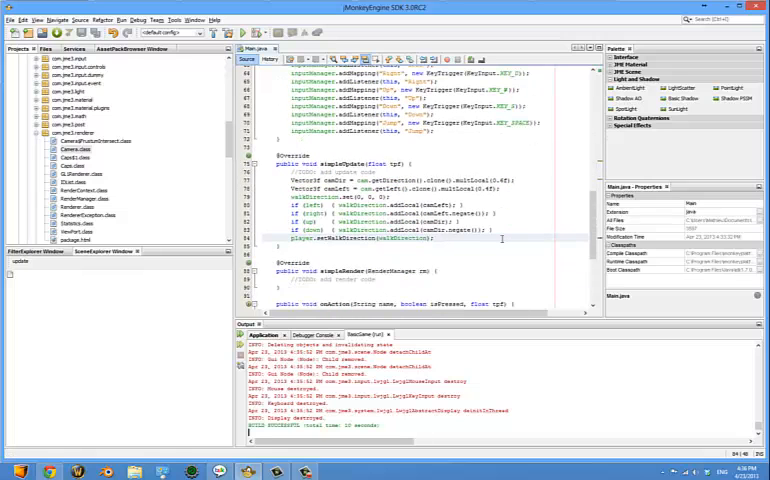
{"action": "scroll", "scroll_direction": "down", "scroll_amount": 3}
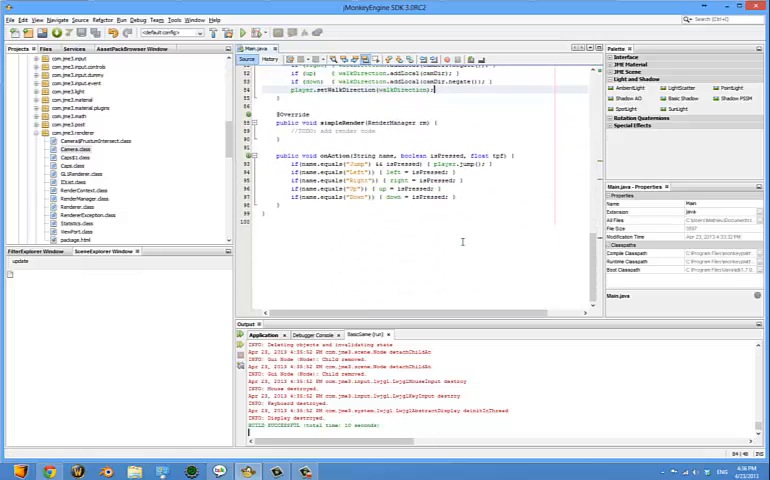
{"action": "scroll", "scroll_direction": "down", "scroll_amount": 3}
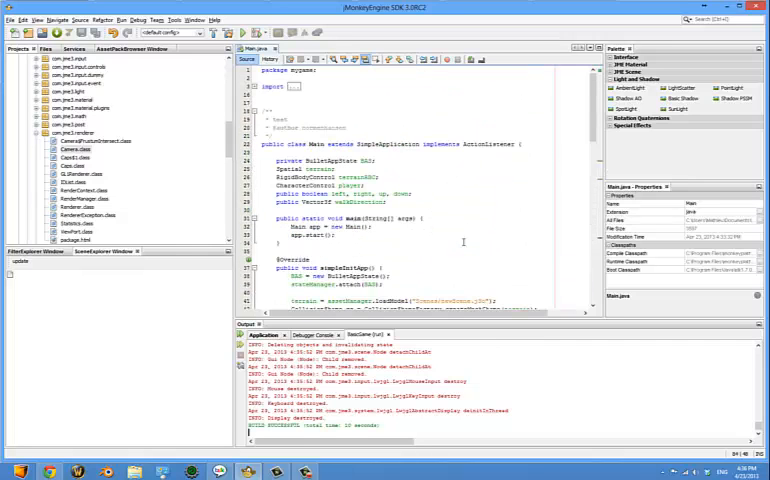
Step: Scroll the TestChaseCamera.java source, then switch to the 'Making the Camera Follow' wiki tab
{"action": "scroll", "scroll_direction": "down", "scroll_amount": 3}
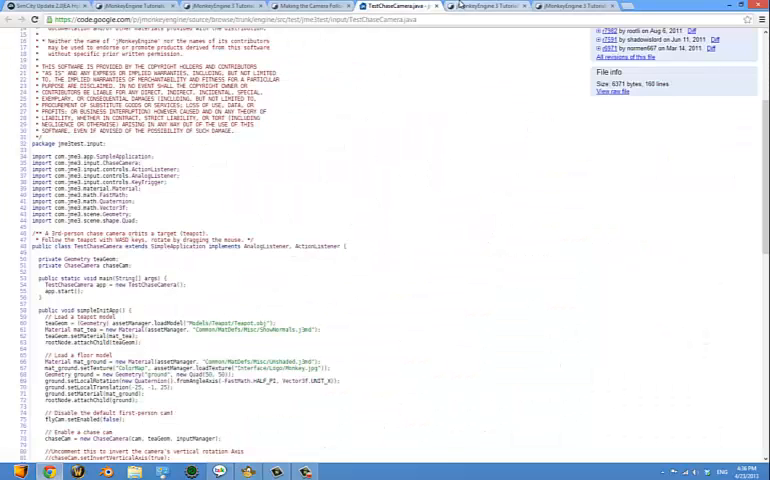
{"action": "left_click", "coordinate": [487, 6]}
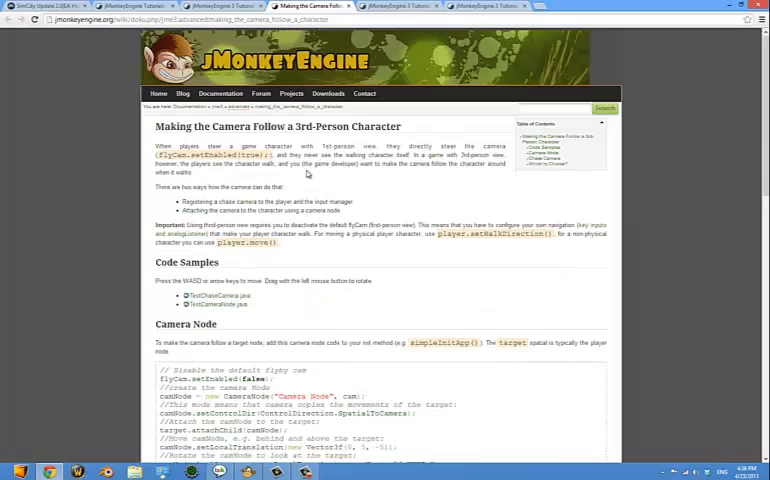
Step: Highlight the setEnabled and setControlDir calls in the Camera Node sample code
{"action": "scroll", "scroll_direction": "down", "scroll_amount": 3}
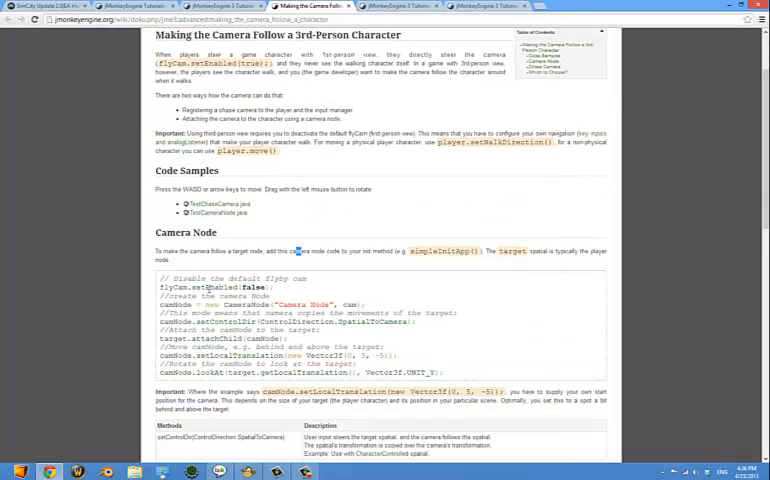
{"action": "double_click", "coordinate": [205, 299]}
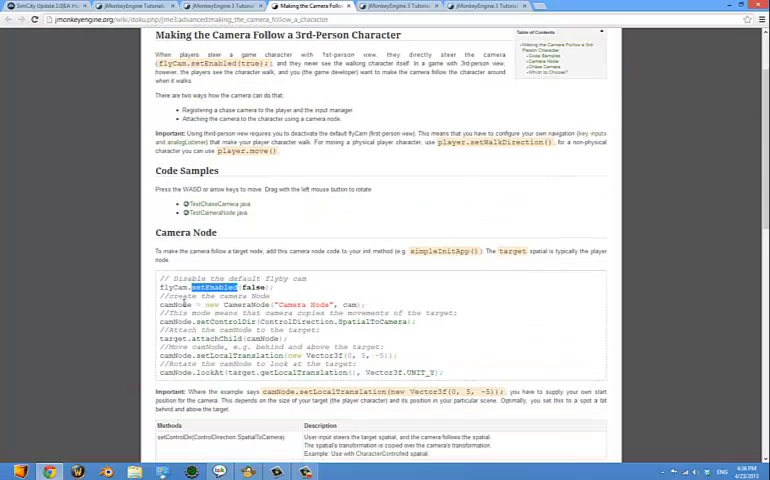
{"action": "double_click", "coordinate": [235, 305]}
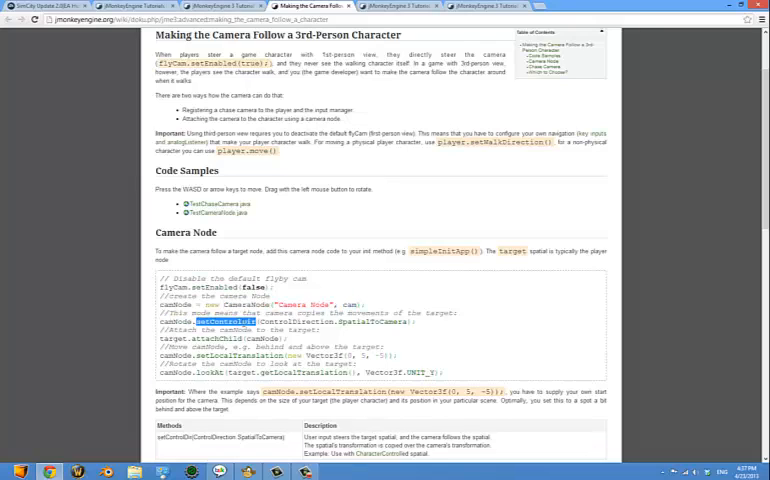
{"action": "double_click", "coordinate": [300, 322]}
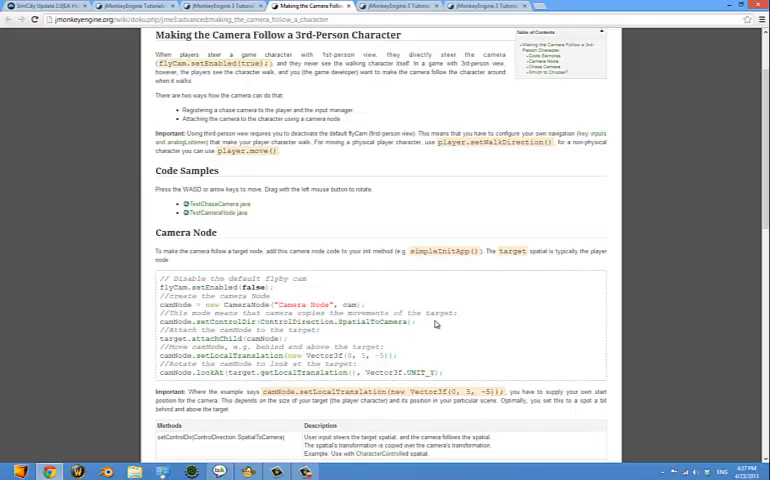
Step: Select the camera node setup code, then scroll through the Chase Camera sections and back
{"action": "scroll", "scroll_direction": "down", "scroll_amount": 3}
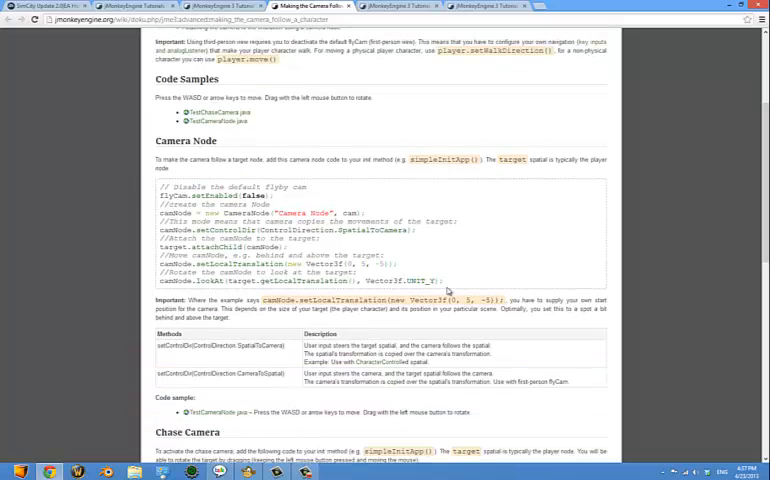
{"action": "left_click_drag", "start_coordinate": [160, 205], "coordinate": [445, 282]}
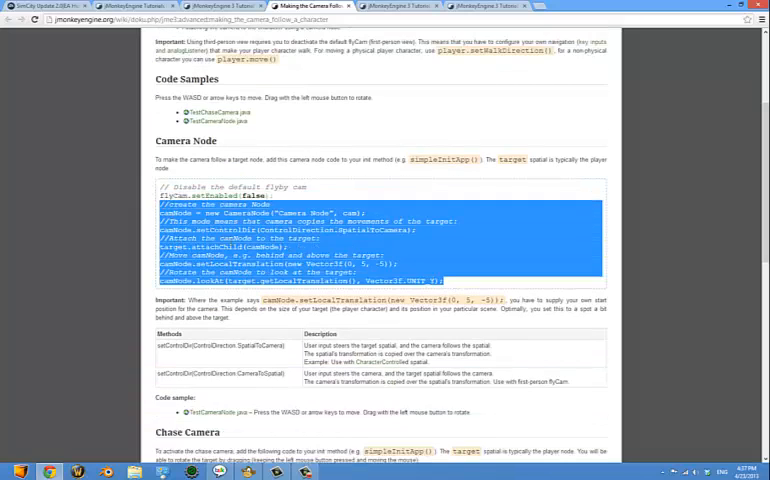
{"action": "scroll", "scroll_direction": "down", "scroll_amount": 3}
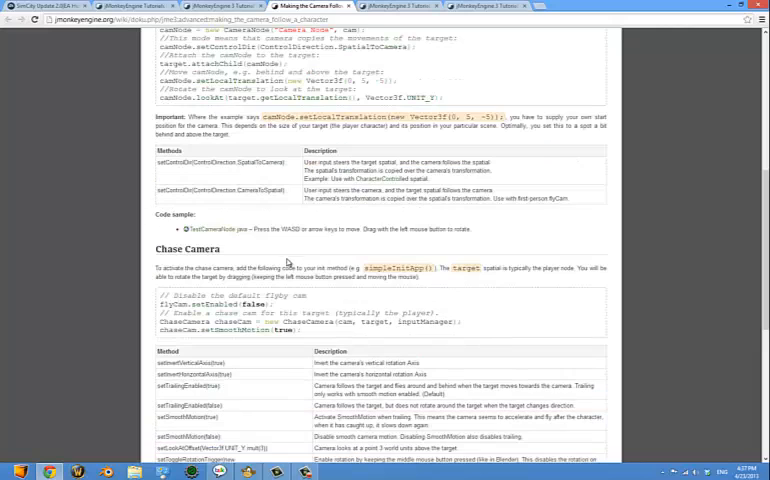
{"action": "scroll", "scroll_direction": "up", "scroll_amount": 3}
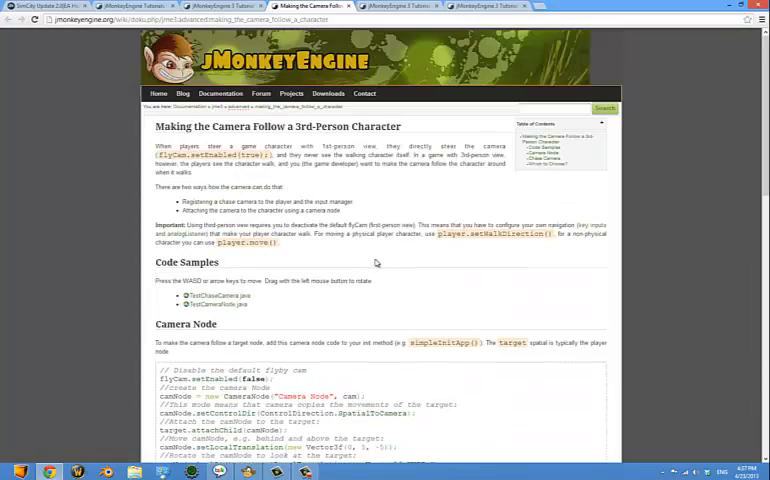
{"action": "scroll", "scroll_direction": "down", "scroll_amount": 3}
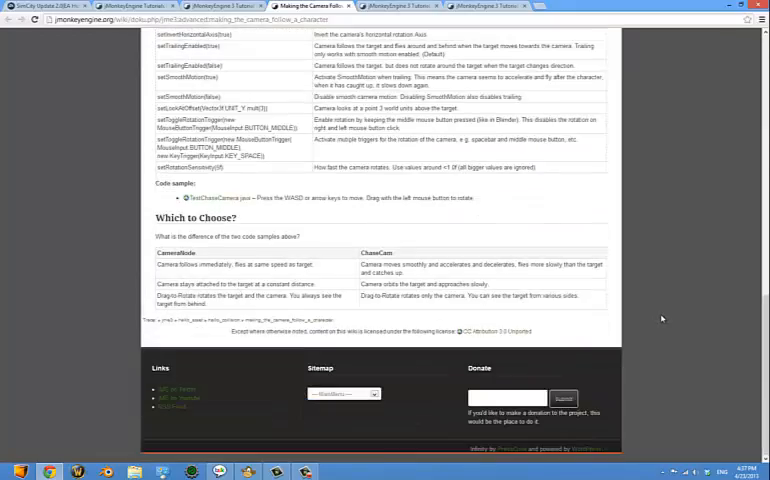
{"action": "scroll", "scroll_direction": "up", "scroll_amount": 3}
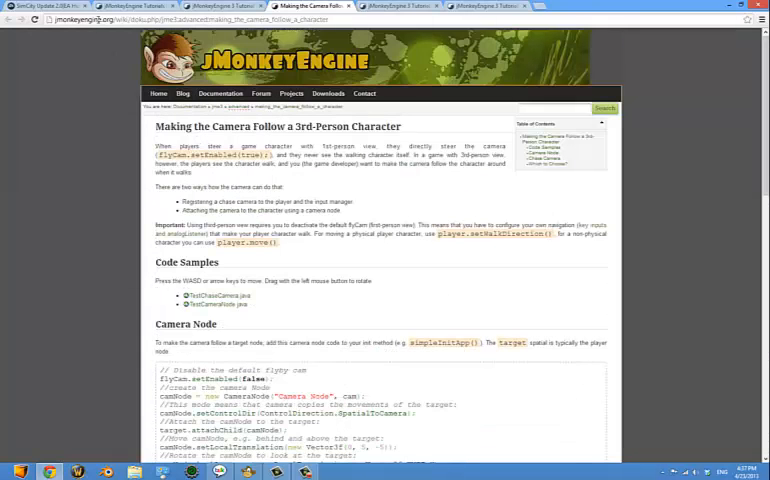
{"action": "left_click", "coordinate": [221, 94]}
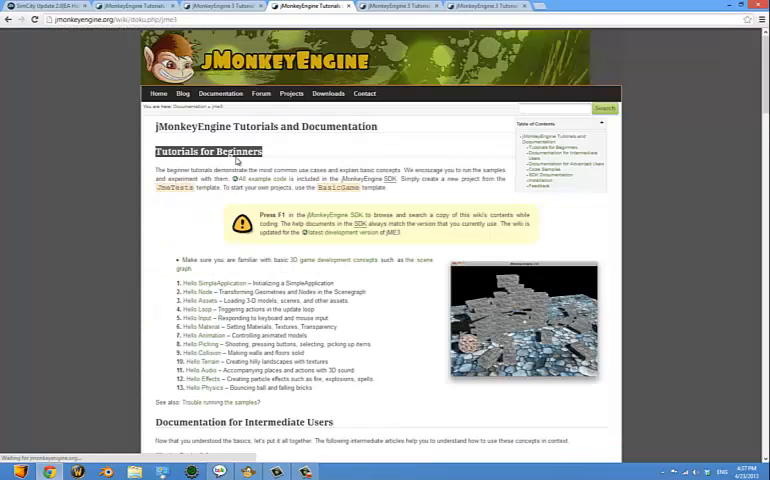
{"action": "scroll", "scroll_direction": "down", "scroll_amount": 3}
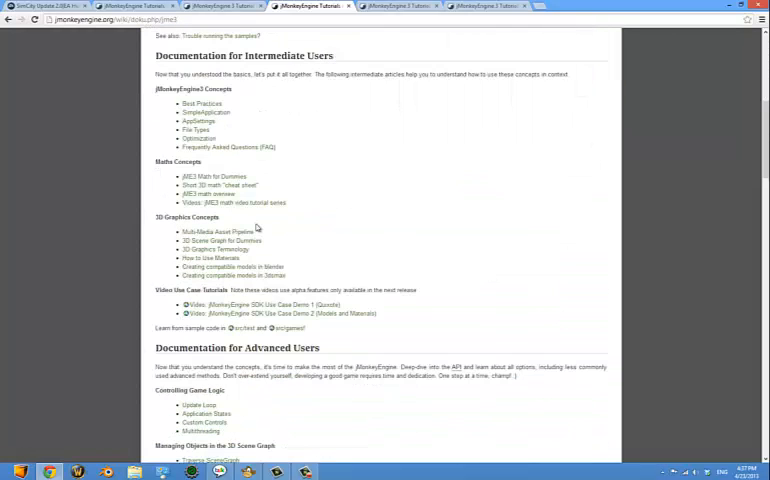
{"action": "scroll", "scroll_direction": "down", "scroll_amount": 3}
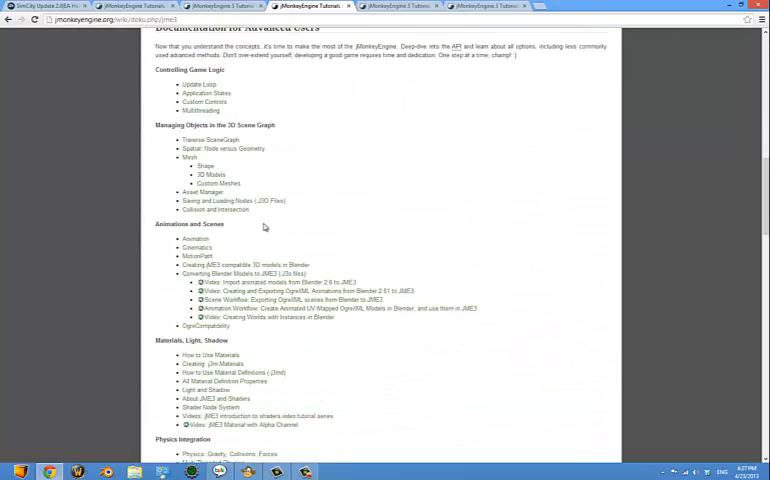
{"action": "scroll", "scroll_direction": "down", "scroll_amount": 3}
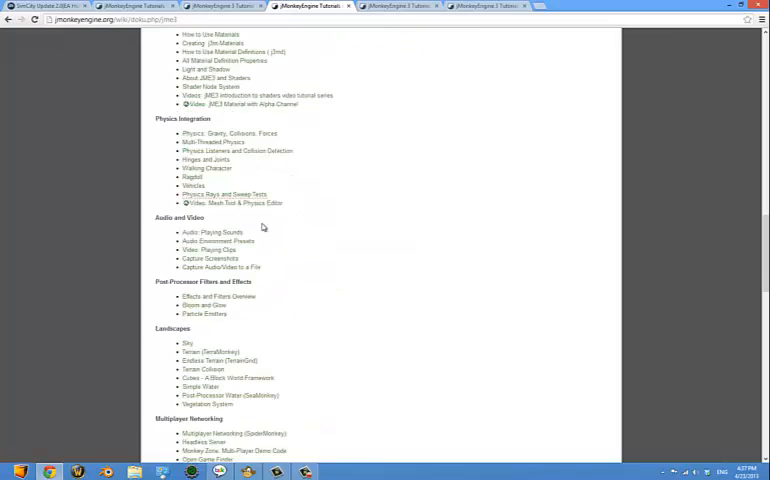
{"action": "scroll", "scroll_direction": "down", "scroll_amount": 3}
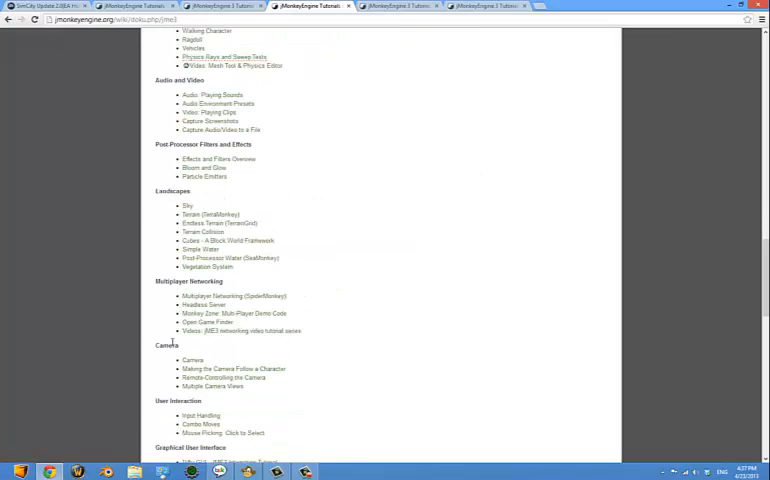
{"action": "double_click", "coordinate": [166, 345]}
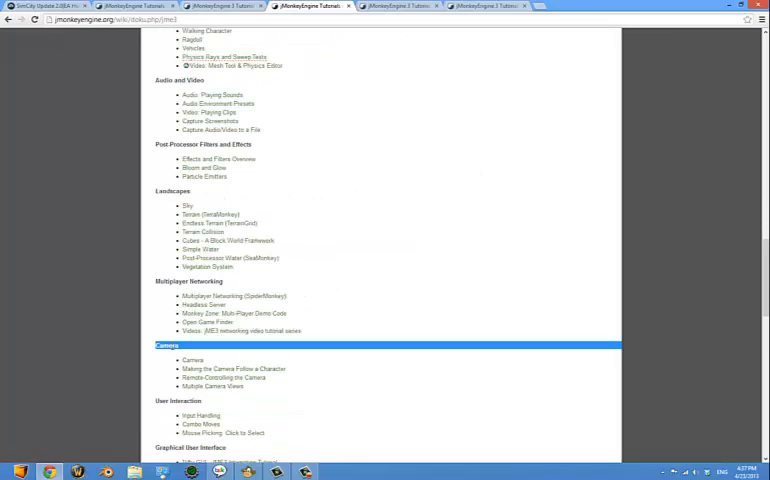
{"action": "scroll", "scroll_direction": "down", "scroll_amount": 3}
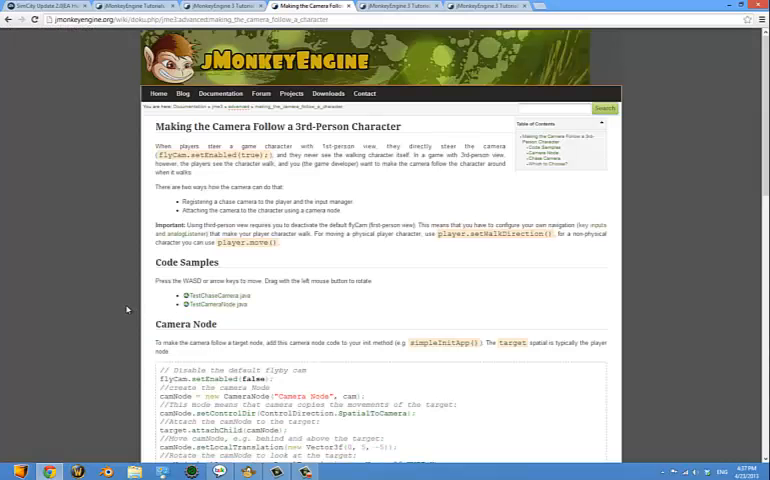
Step: Scroll down and back up through the camera-follow article once more
{"action": "scroll", "scroll_direction": "down", "scroll_amount": 3}
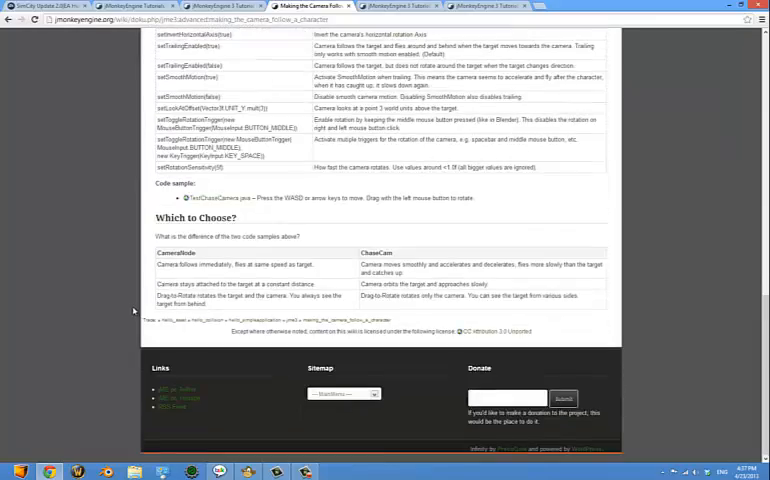
{"action": "scroll", "scroll_direction": "up", "scroll_amount": 3}
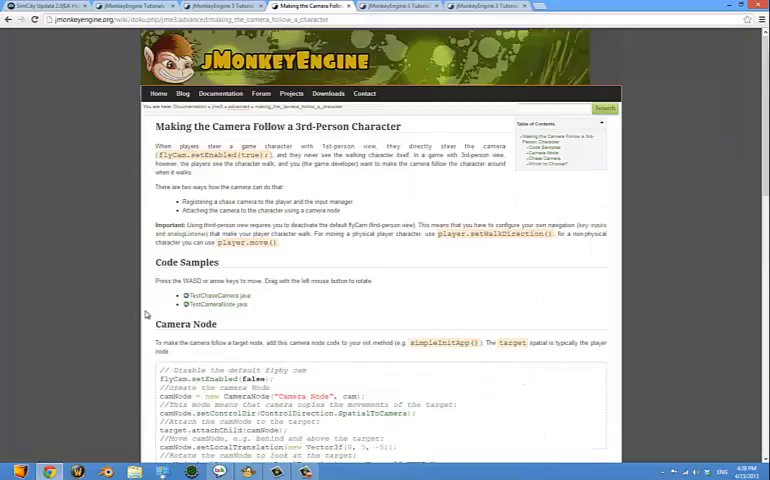
{"action": "scroll", "scroll_direction": "down", "scroll_amount": 3}
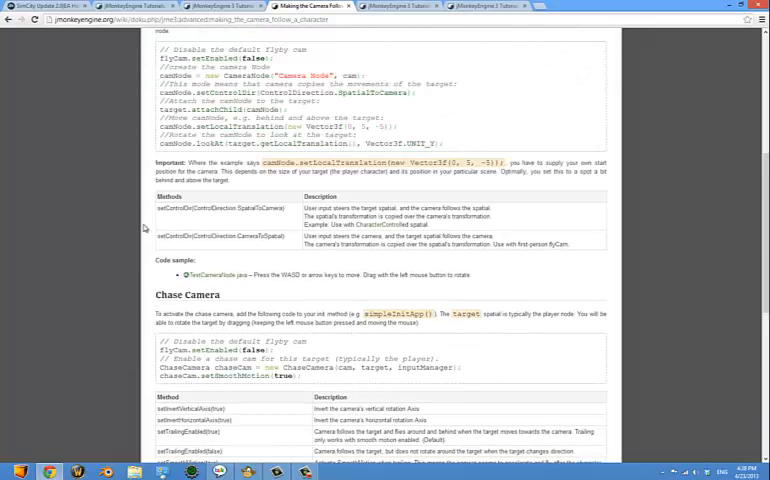
{"action": "scroll", "scroll_direction": "up", "scroll_amount": 3}
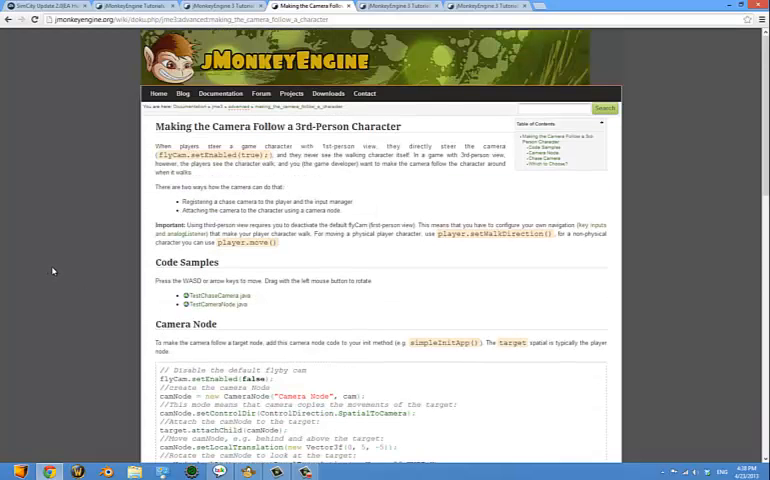
{"action": "scroll", "scroll_direction": "down", "scroll_amount": 3}
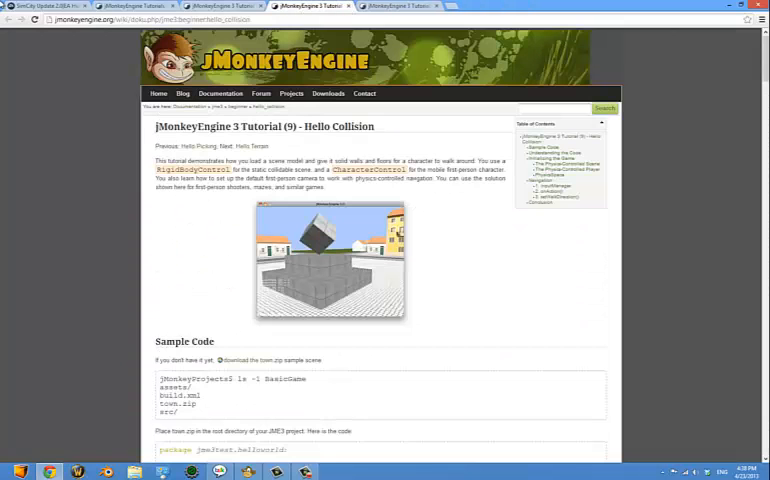
{"action": "mouse_move", "coordinate": [432, 431]}
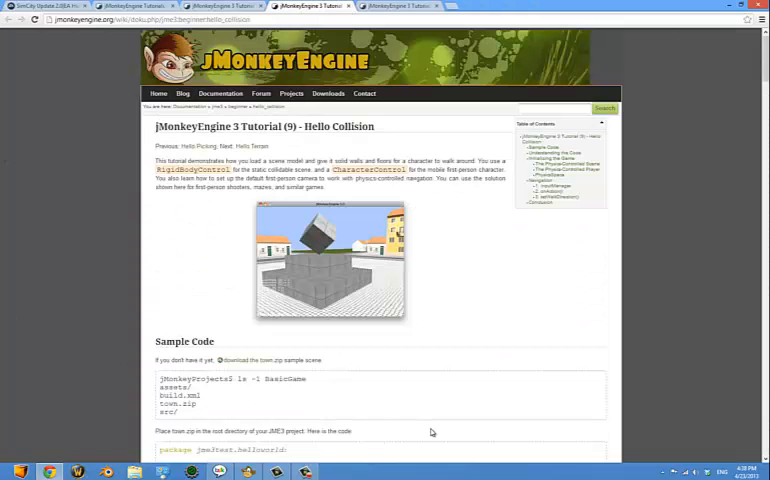